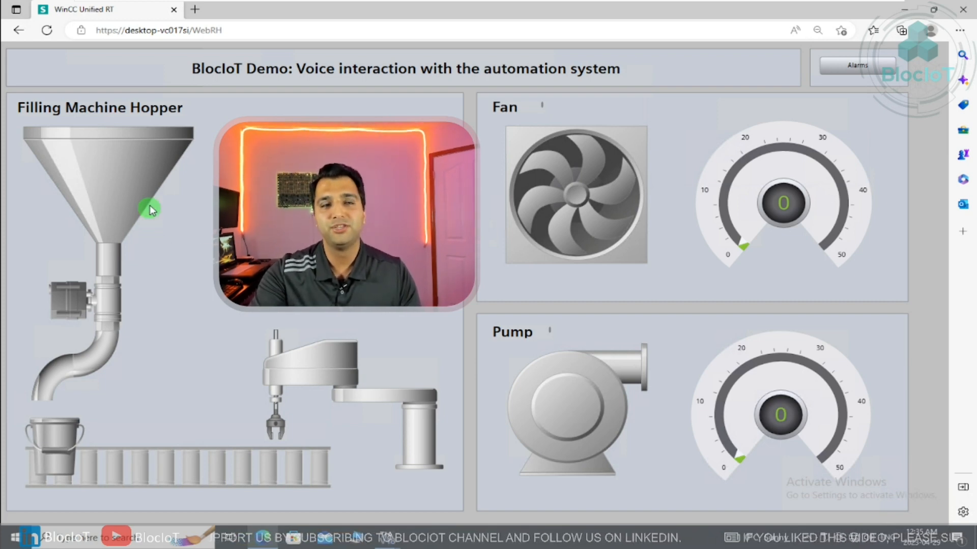
mouse_move(91, 312)
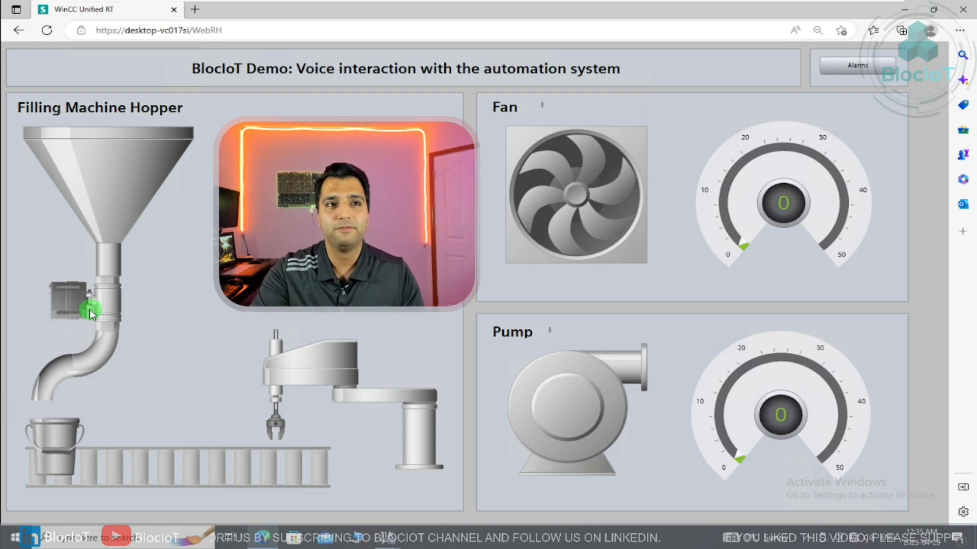
mouse_move(61, 444)
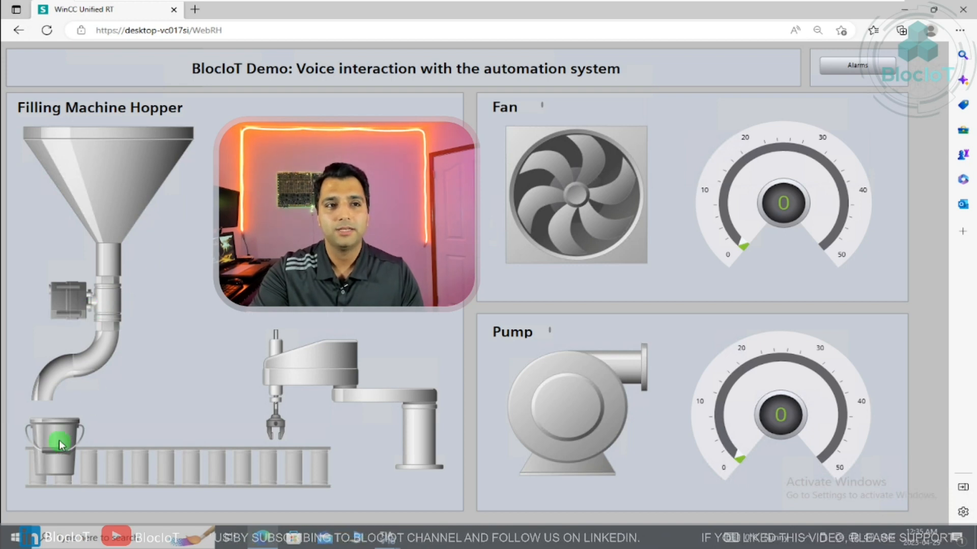
mouse_move(330, 421)
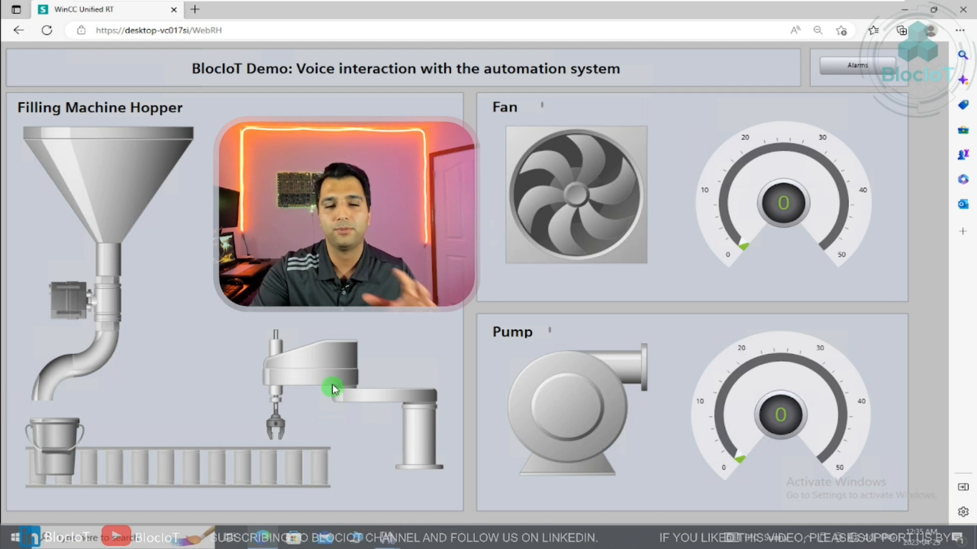
mouse_move(554, 278)
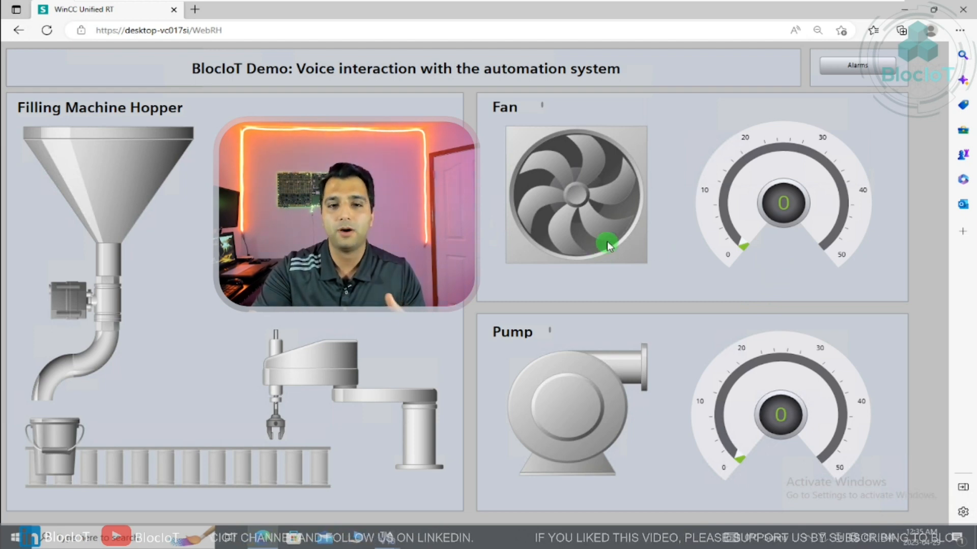
mouse_move(613, 293)
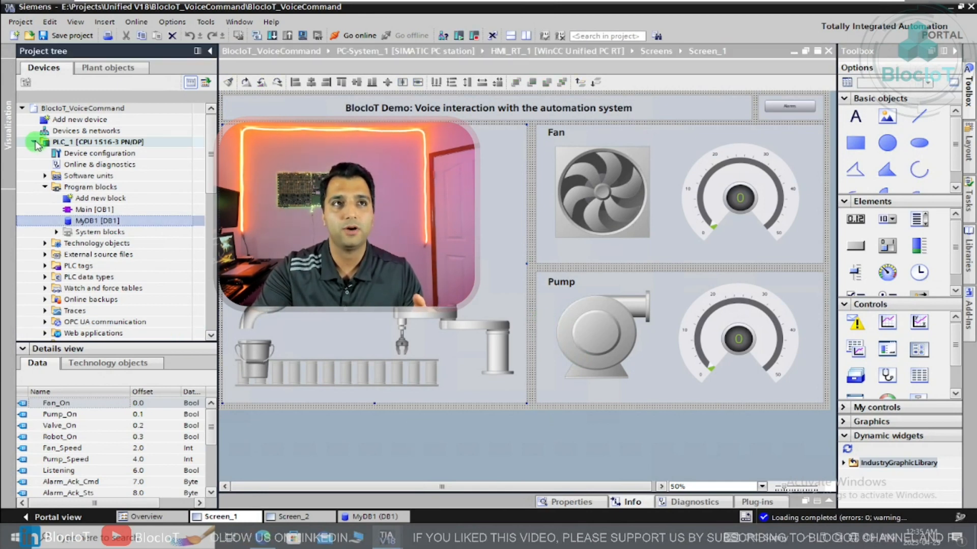
Step: Open MyDB1 under PLC_1 Program blocks, then inspect the Screen_1 gauge's background colour property
left_click(33, 142)
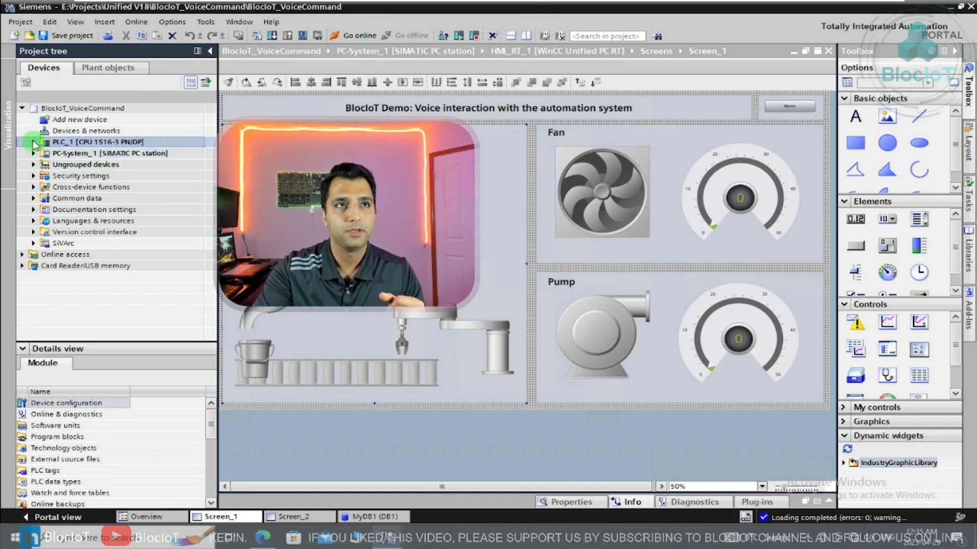
left_click(34, 142)
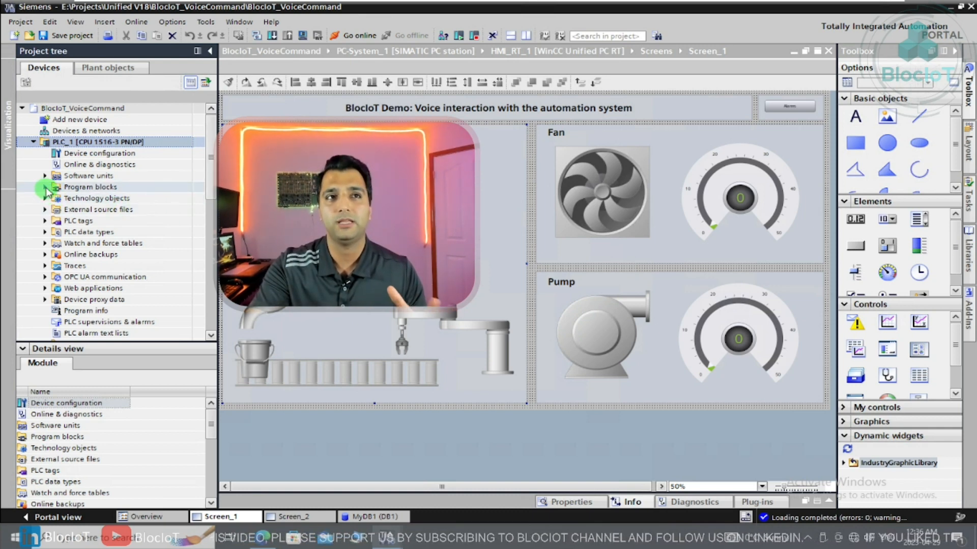
left_click(45, 187)
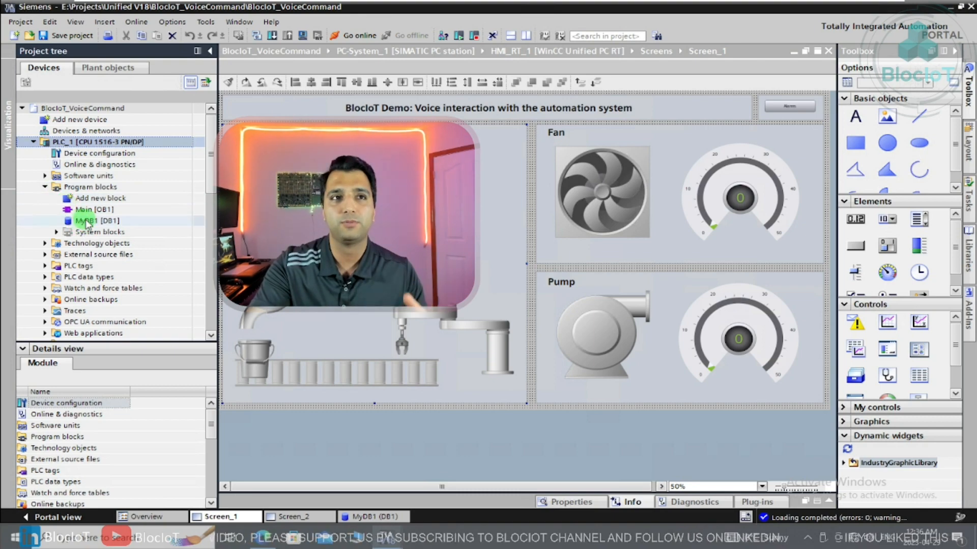
left_click(94, 220)
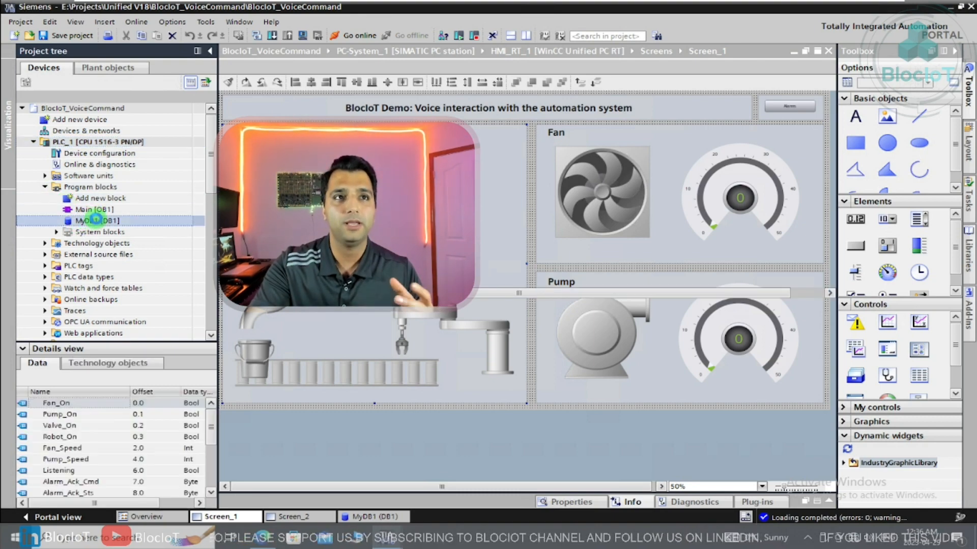
double_click(97, 220)
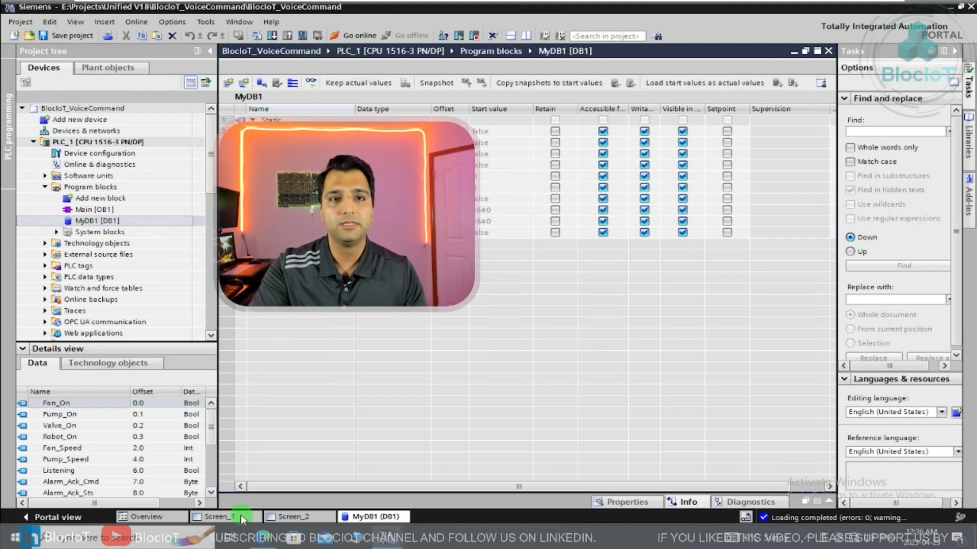
left_click(222, 517)
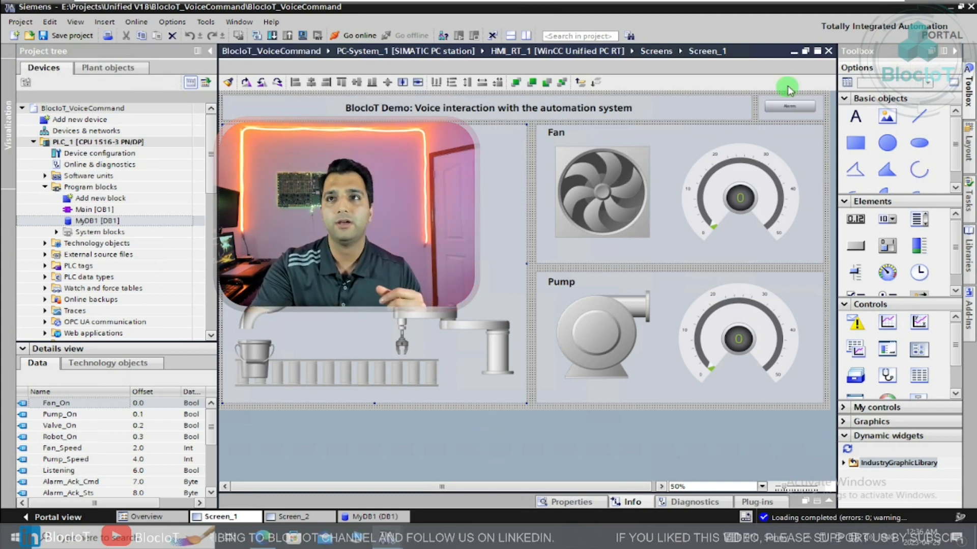
mouse_move(586, 185)
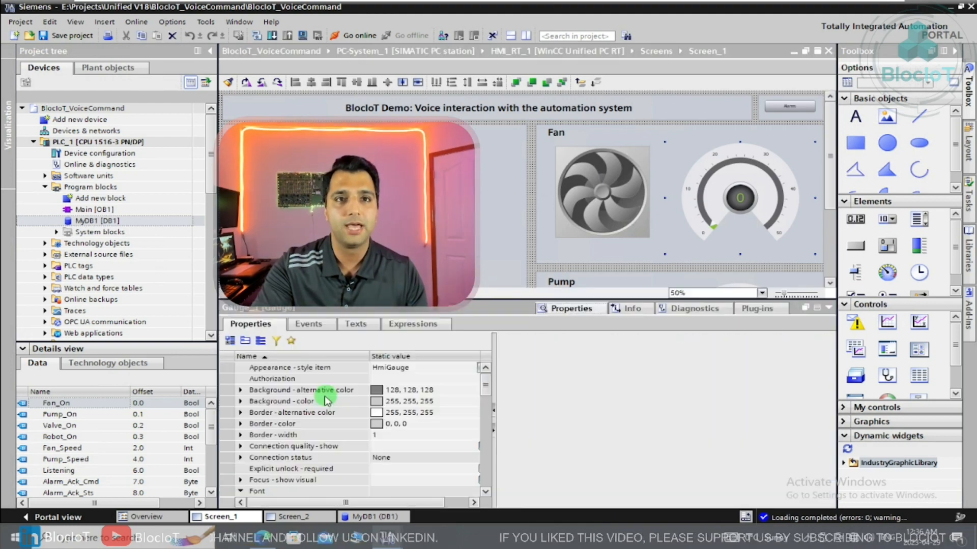
left_click(739, 197)
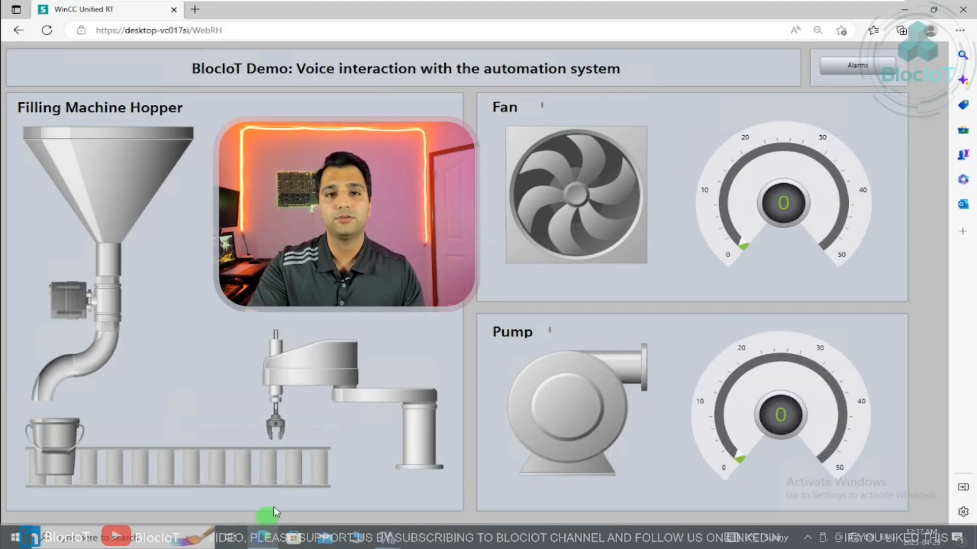
mouse_move(383, 330)
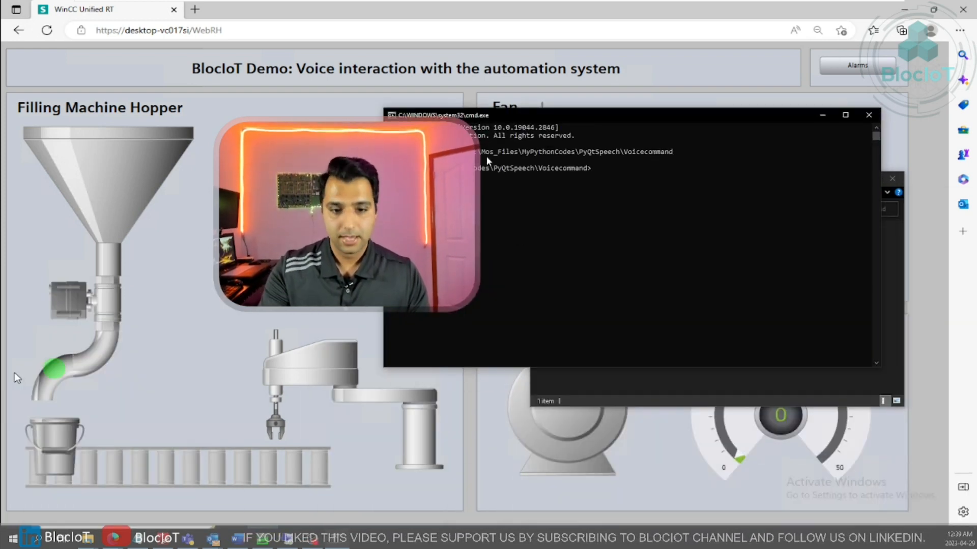
Step: Start the voice script with 'python PLCSpeech.py' and test phrases like 'hello machine'
type("python")
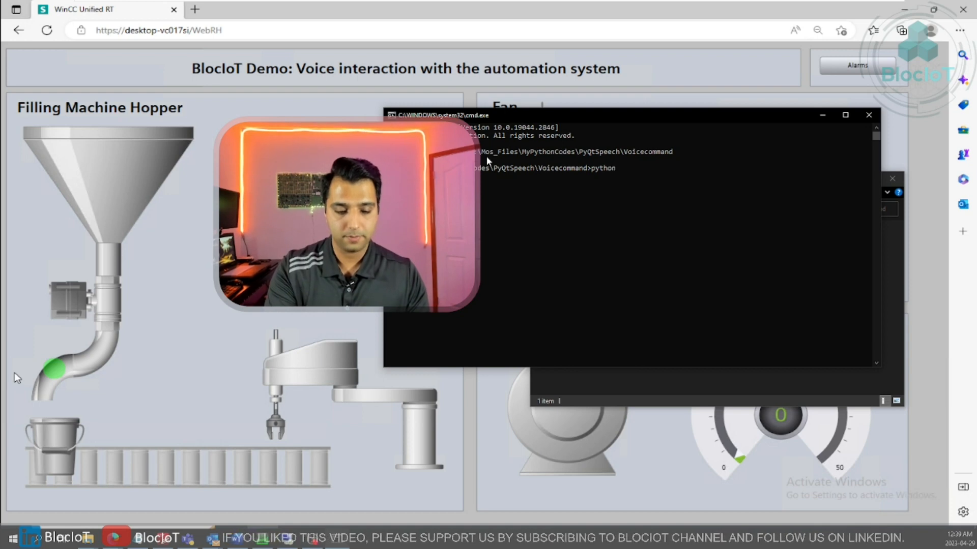
type("P")
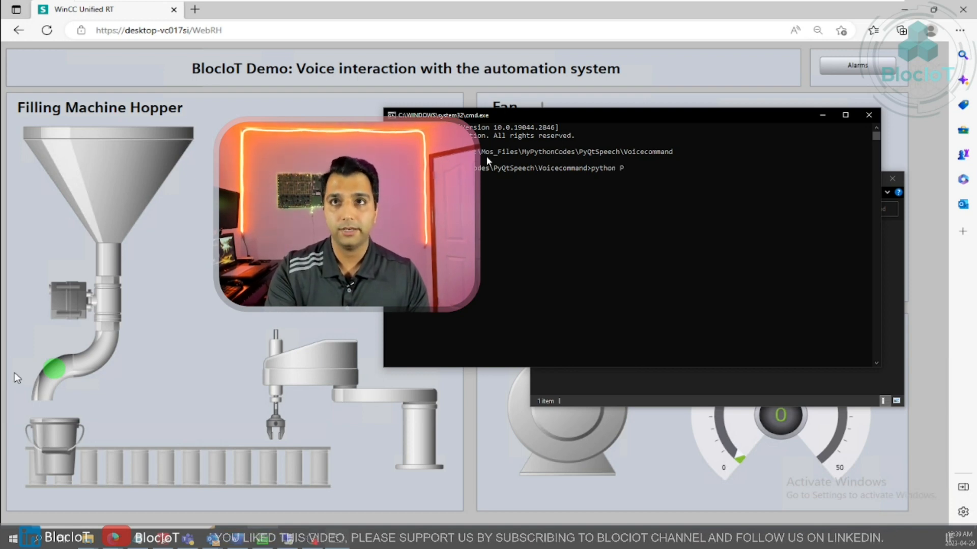
type("LCSpeech.py")
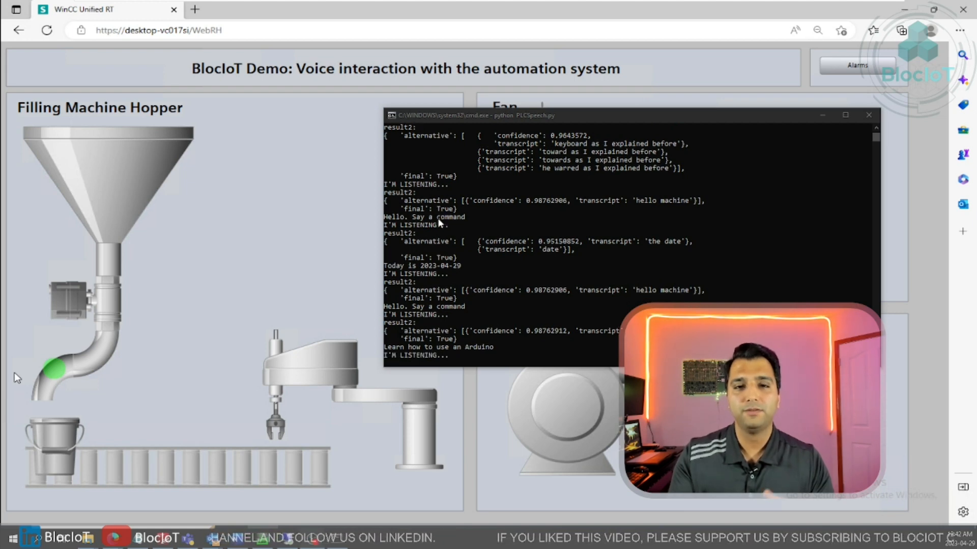
Step: Scroll the console output as the script transcribes further phrases such as 'I am bored'
scroll("down", 3)
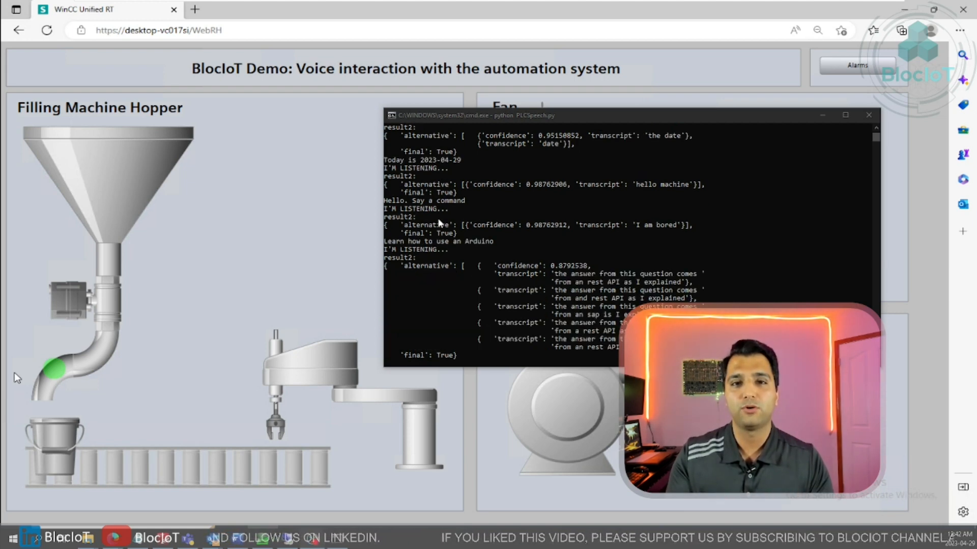
scroll("down", 3)
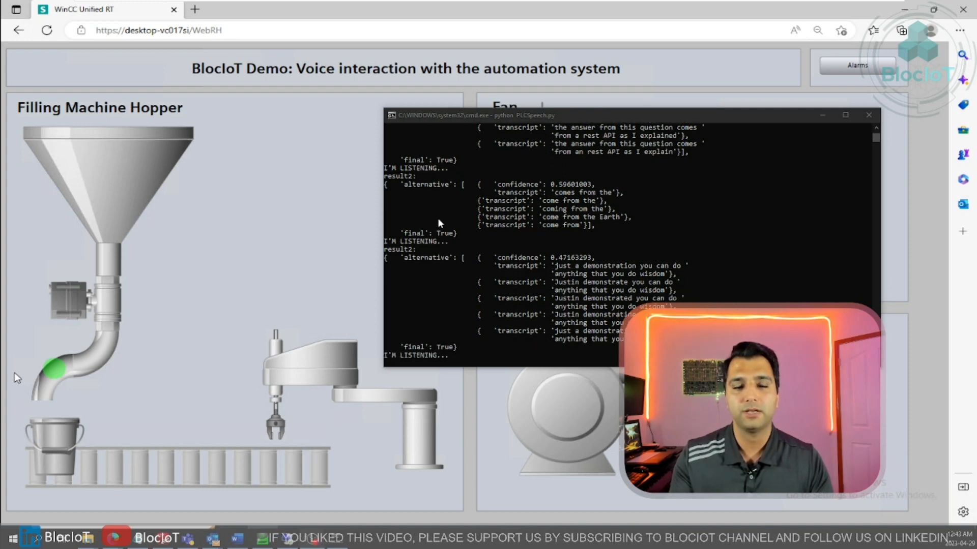
scroll("down", 3)
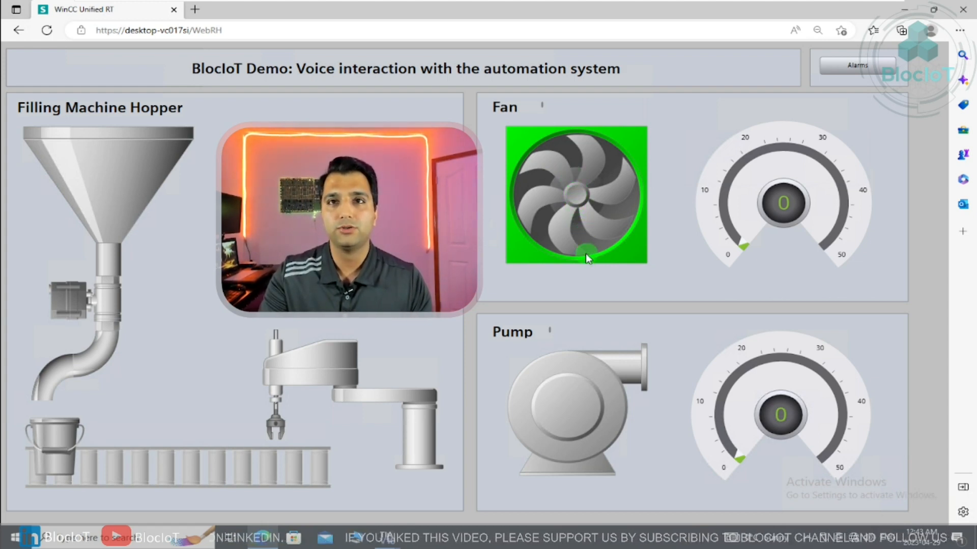
mouse_move(592, 290)
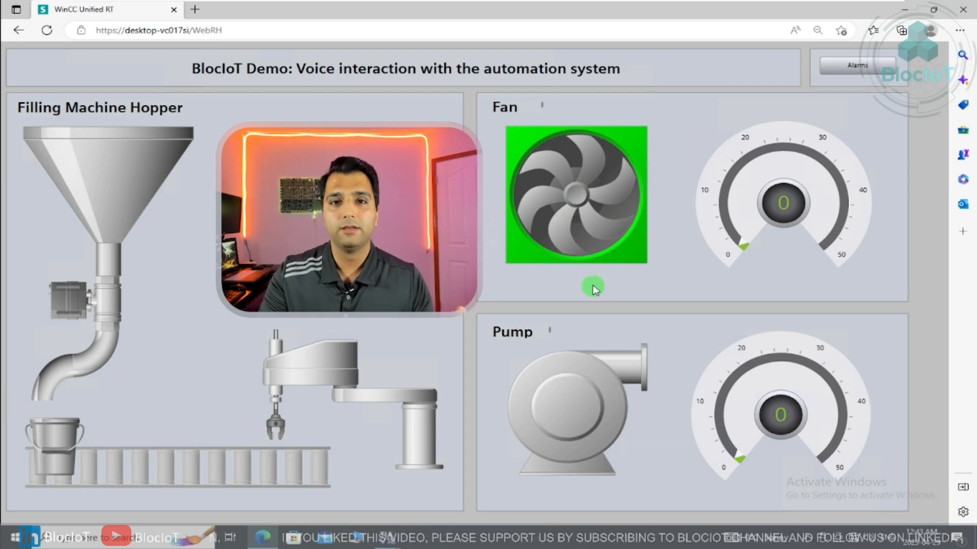
mouse_move(536, 271)
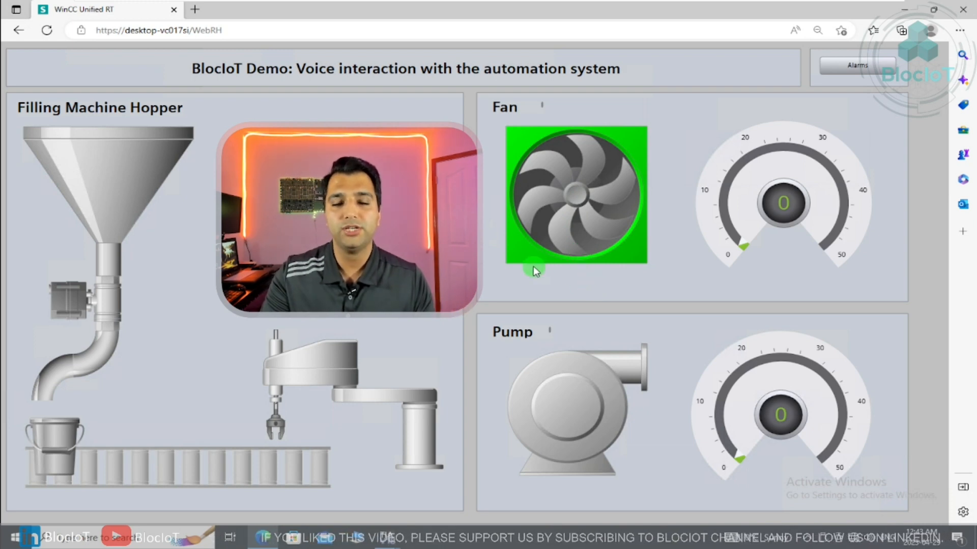
mouse_move(504, 267)
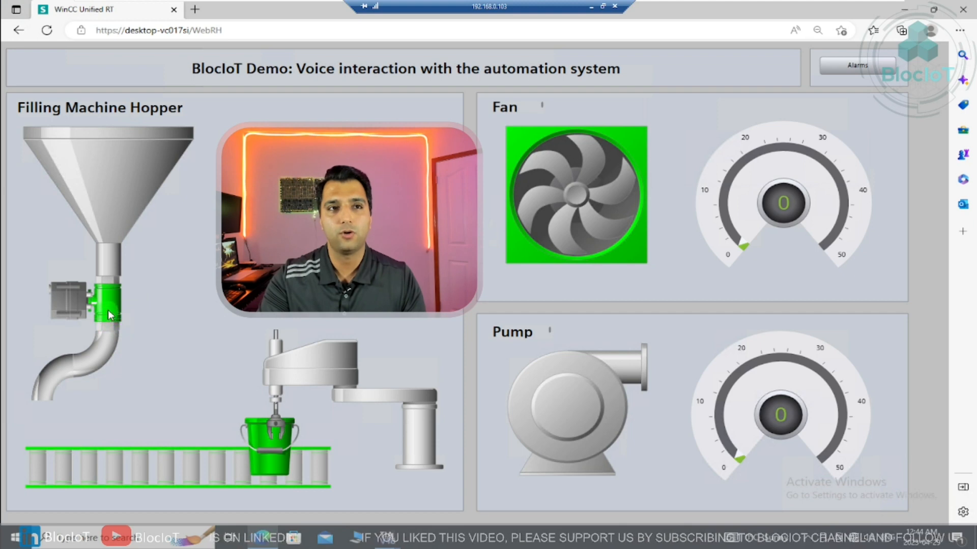
mouse_move(214, 470)
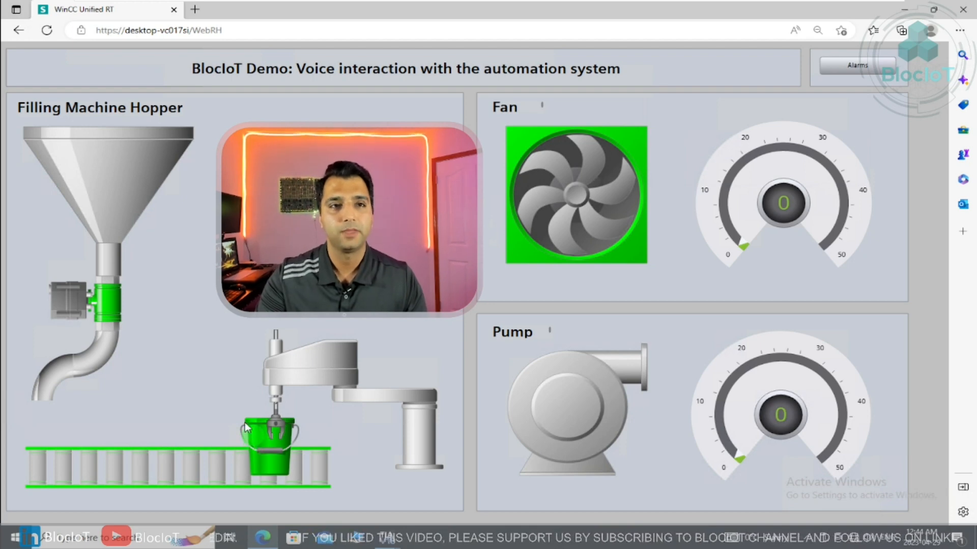
mouse_move(265, 455)
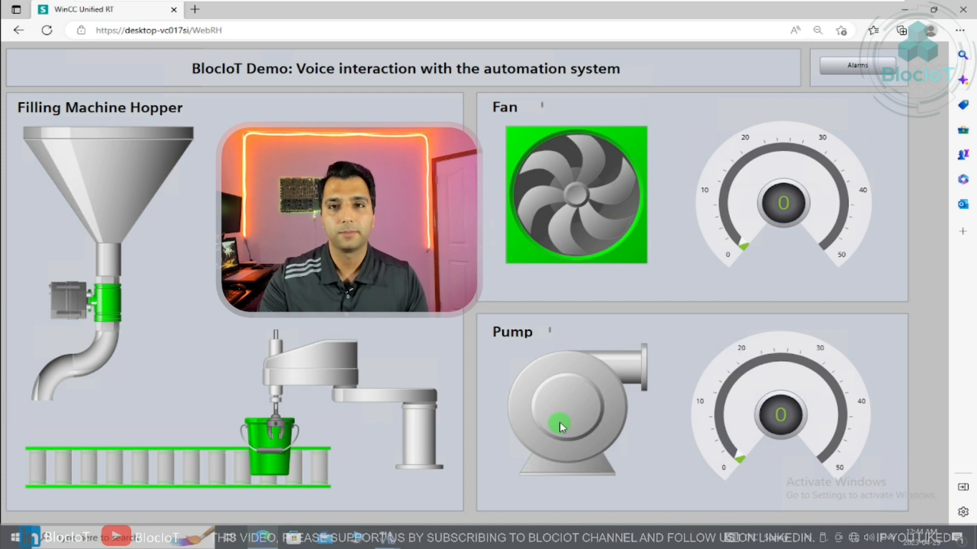
Step: Start the pump by voice so it shows green, toggling the robot on and off
left_click(564, 417)
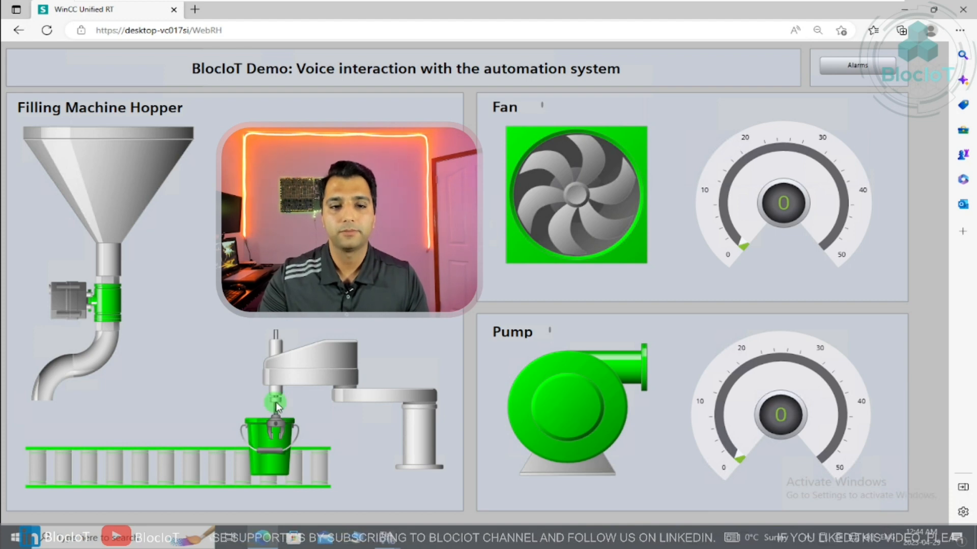
mouse_move(277, 403)
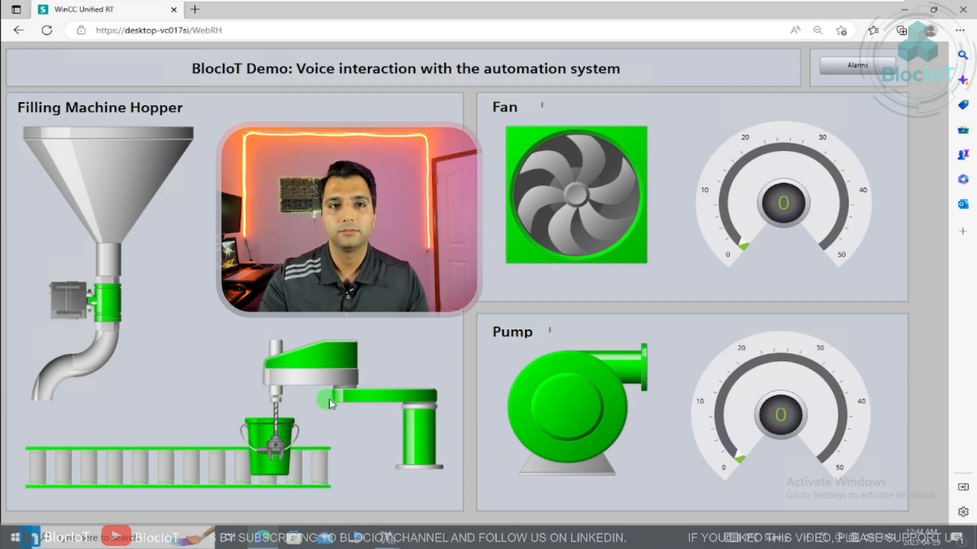
mouse_move(399, 430)
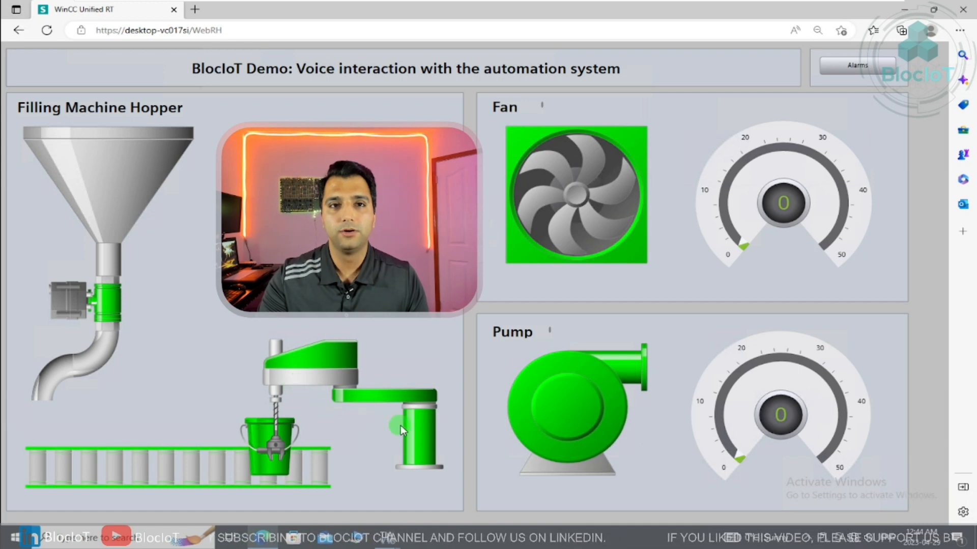
mouse_move(286, 446)
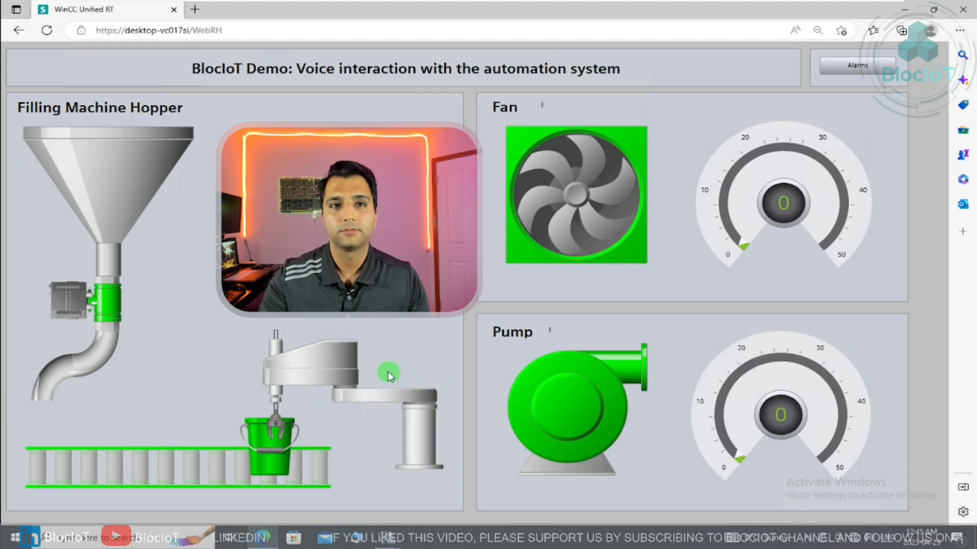
mouse_move(491, 383)
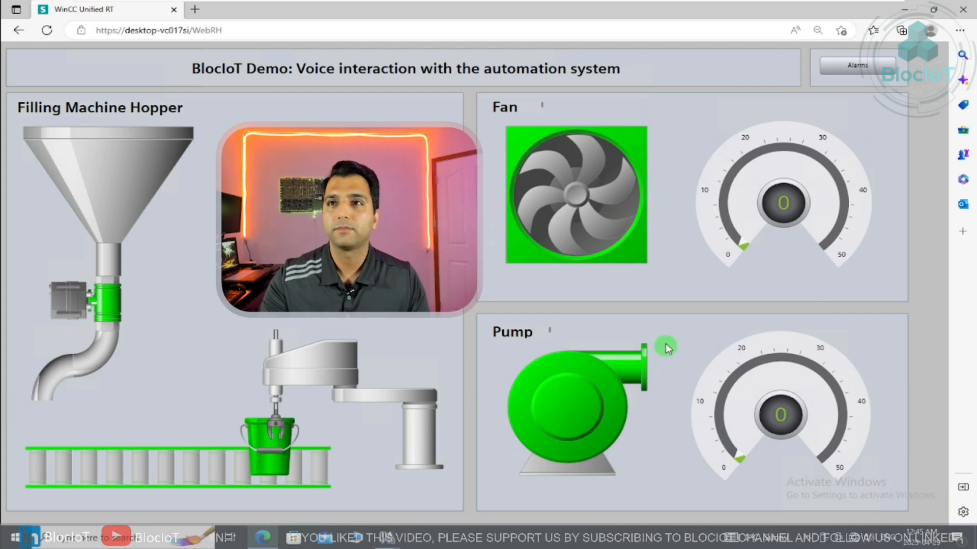
mouse_move(757, 280)
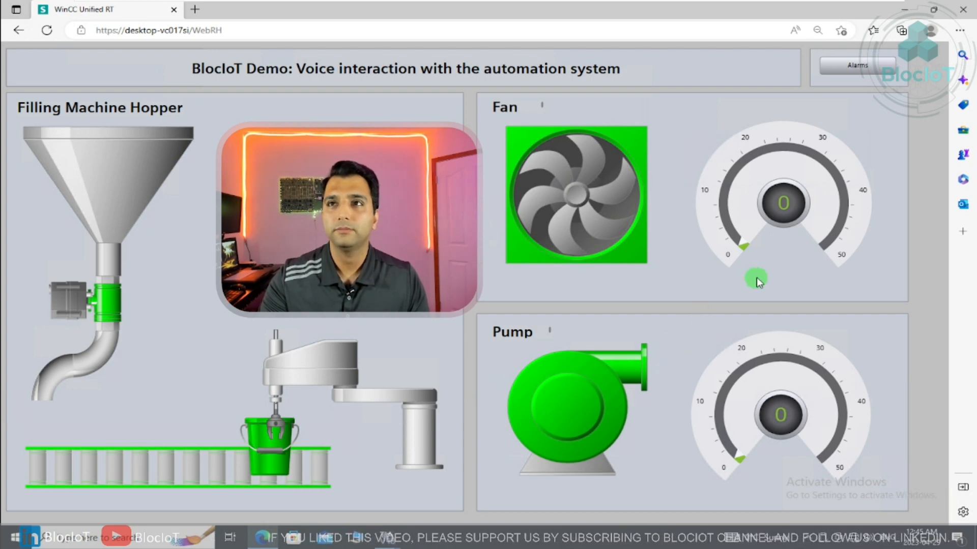
mouse_move(781, 261)
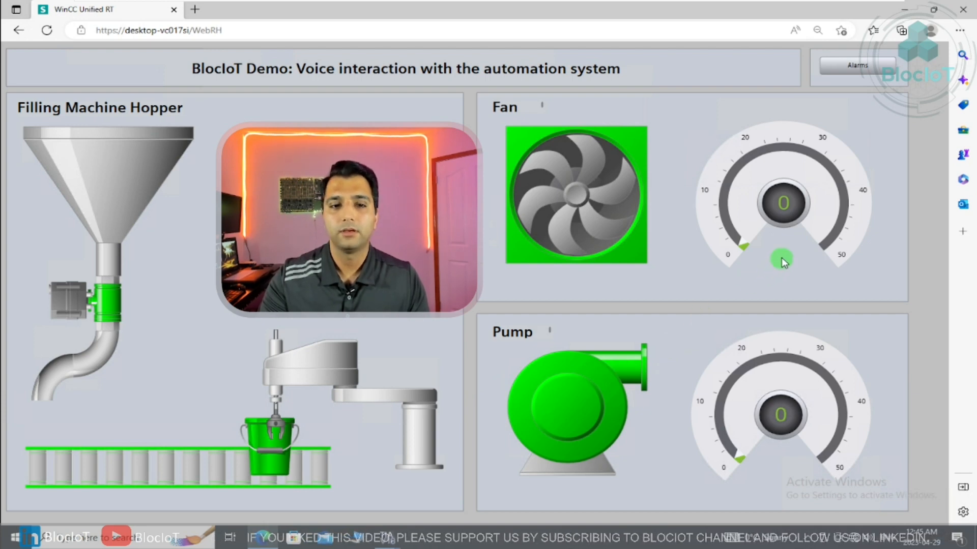
mouse_move(799, 266)
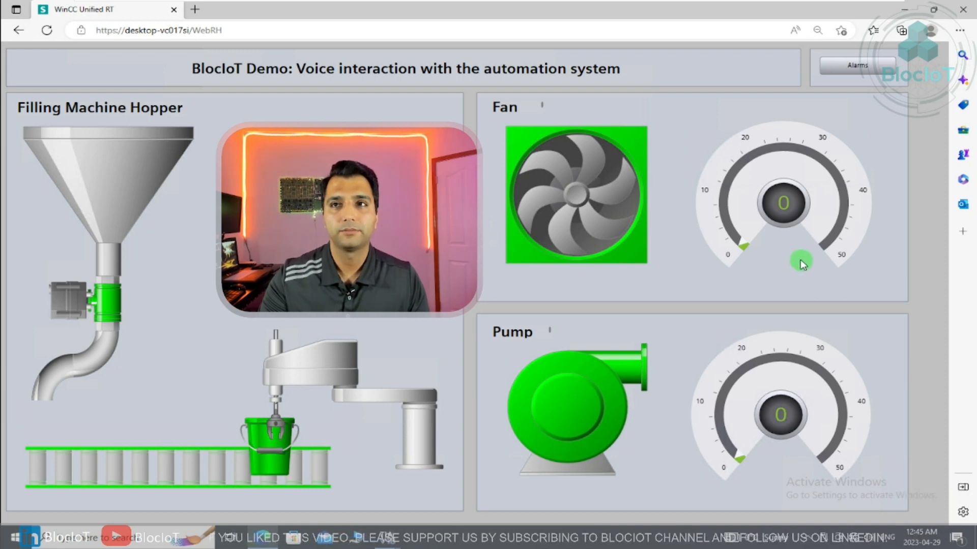
mouse_move(799, 258)
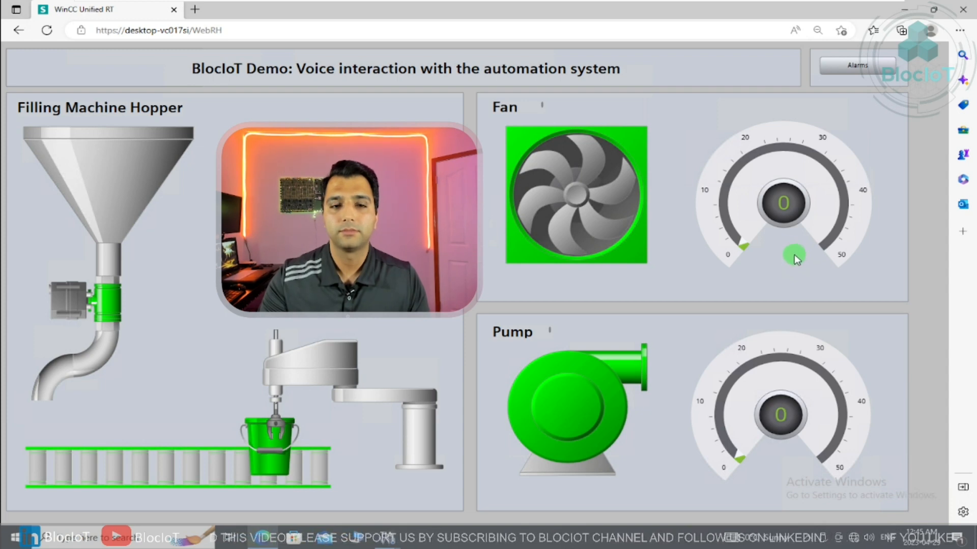
mouse_move(707, 271)
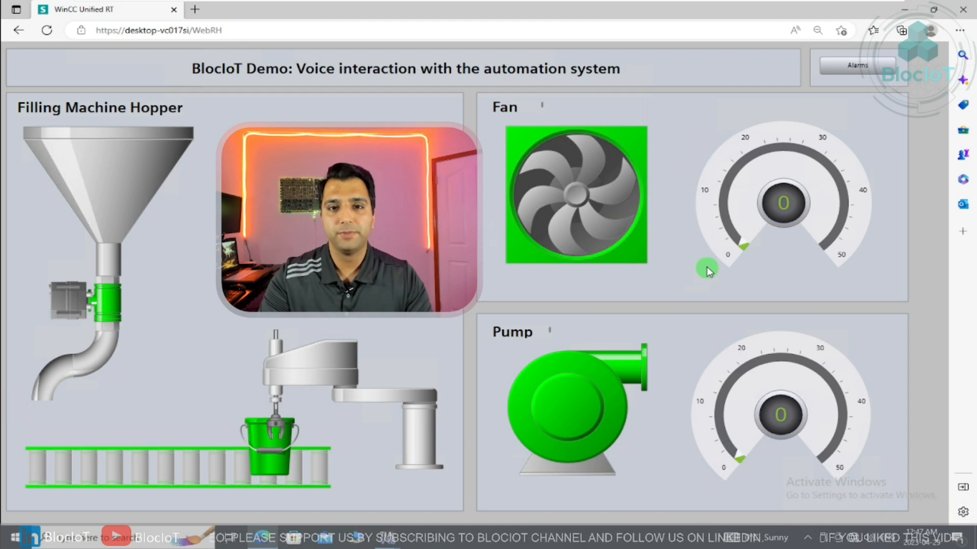
mouse_move(719, 349)
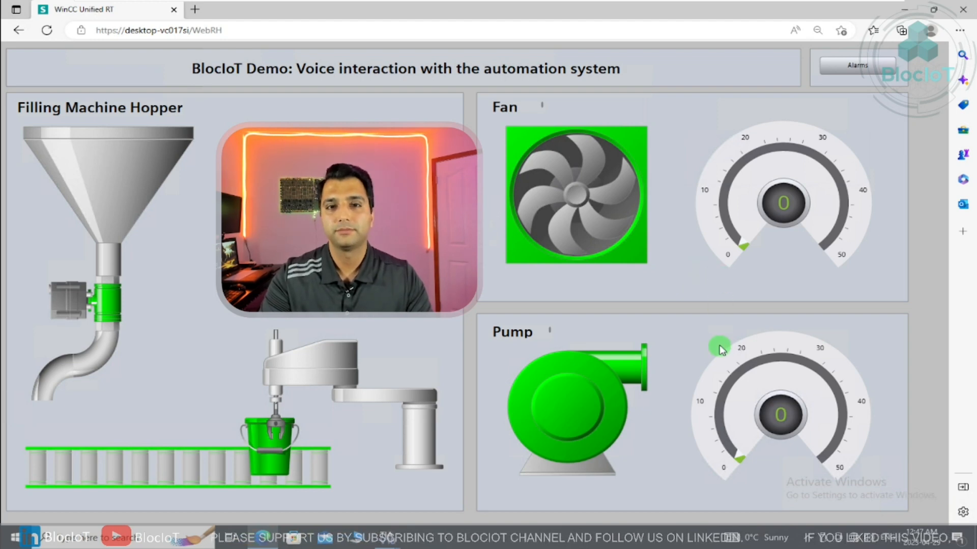
mouse_move(713, 330)
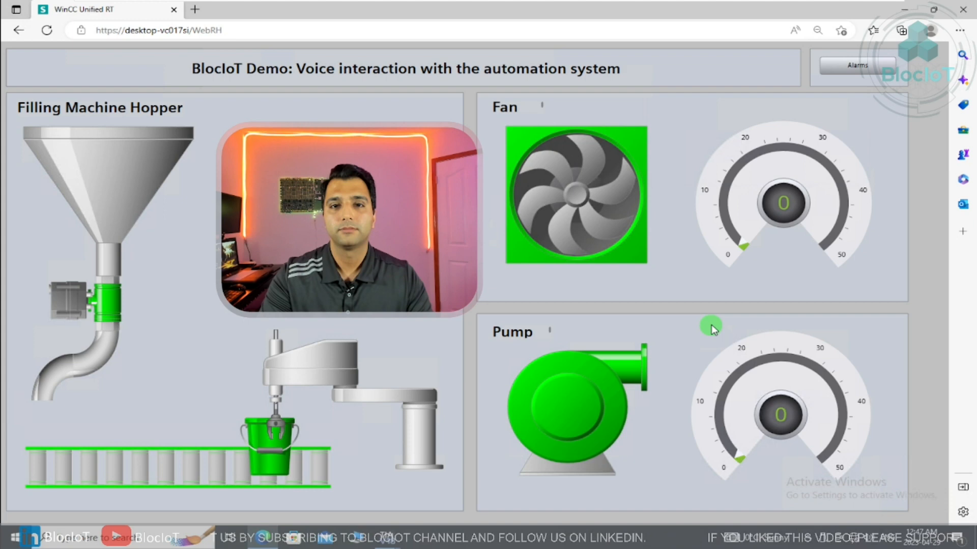
mouse_move(783, 229)
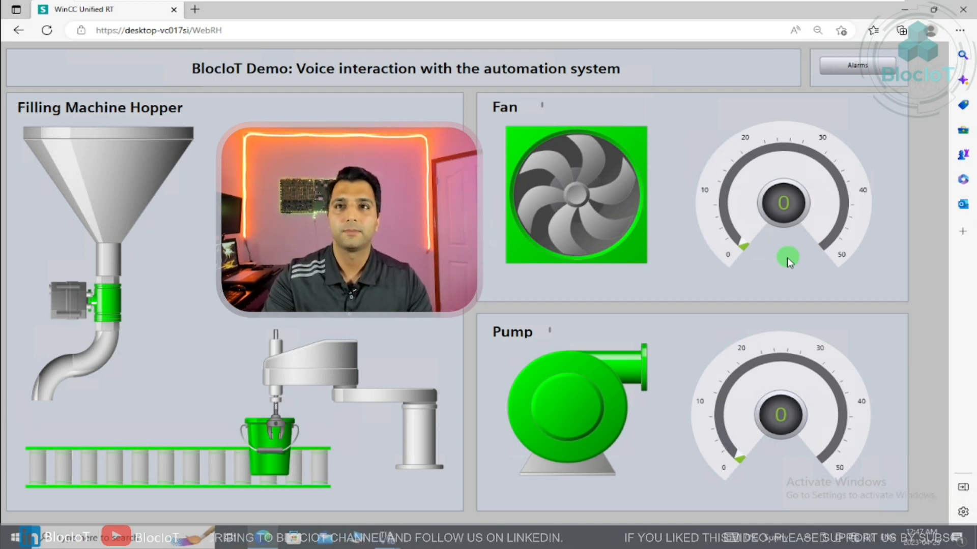
mouse_move(832, 224)
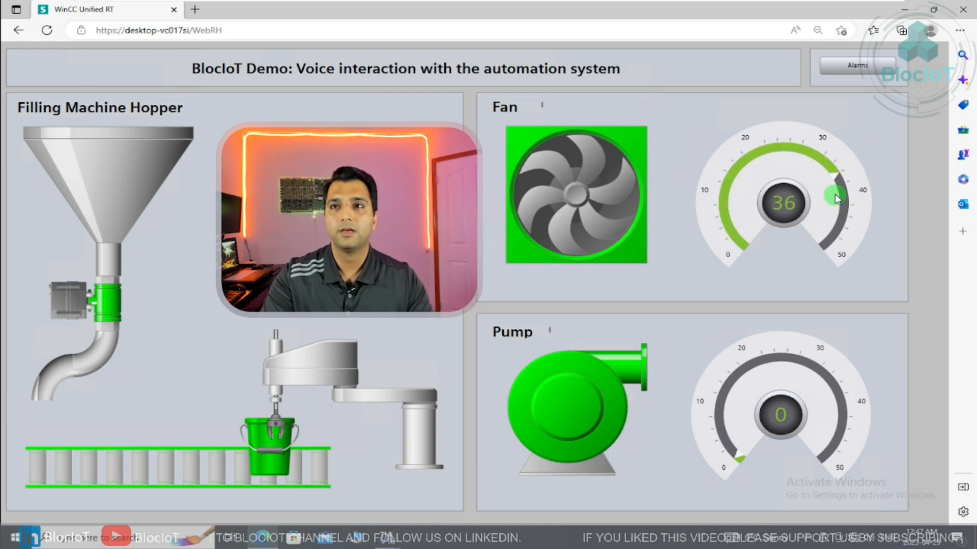
mouse_move(812, 205)
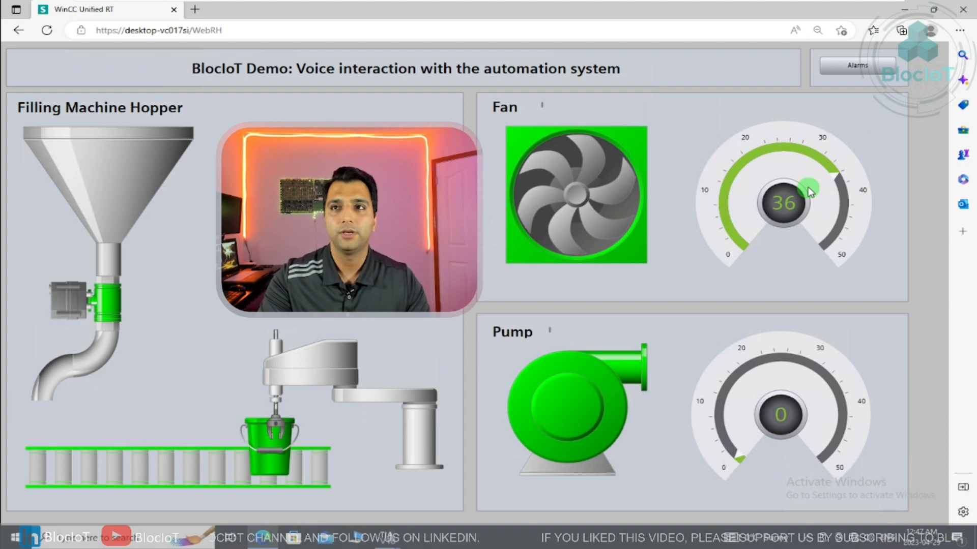
mouse_move(788, 402)
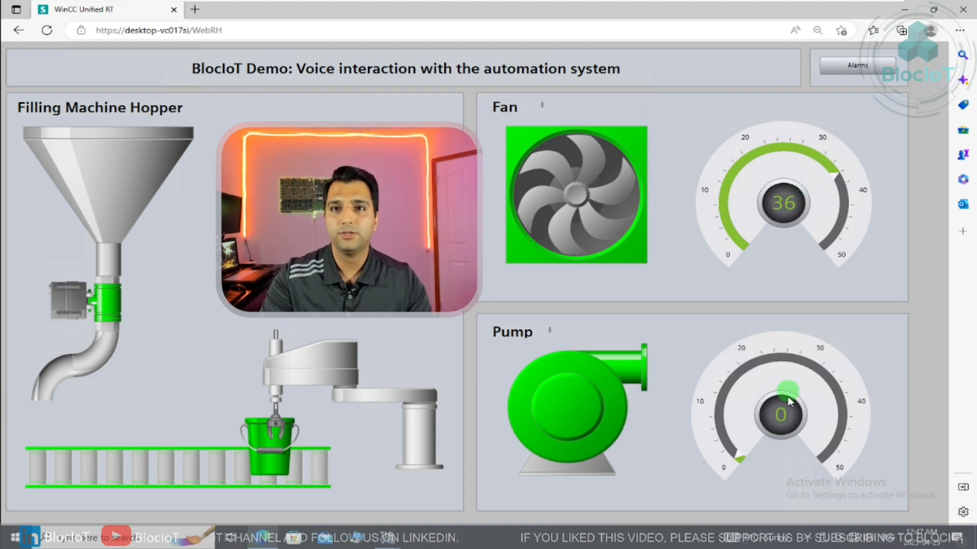
mouse_move(685, 405)
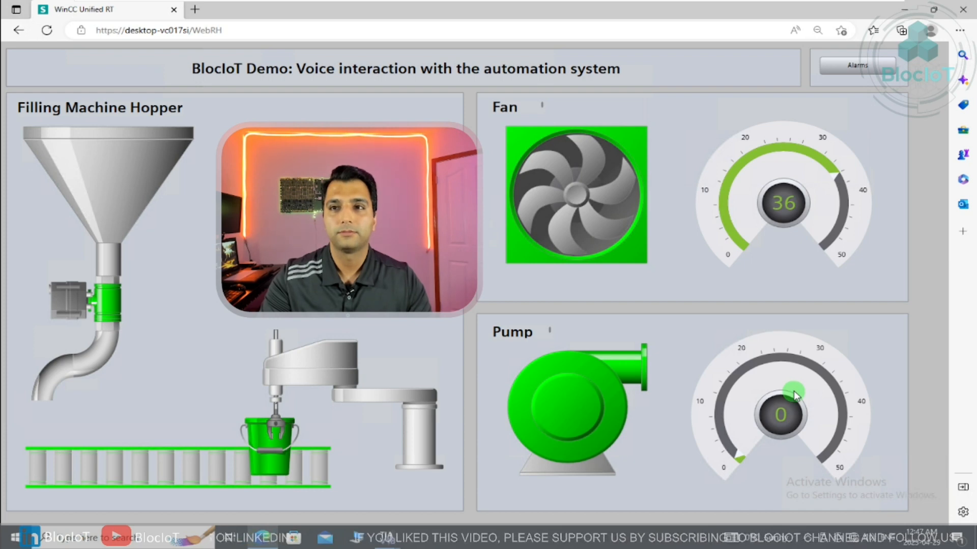
mouse_move(841, 433)
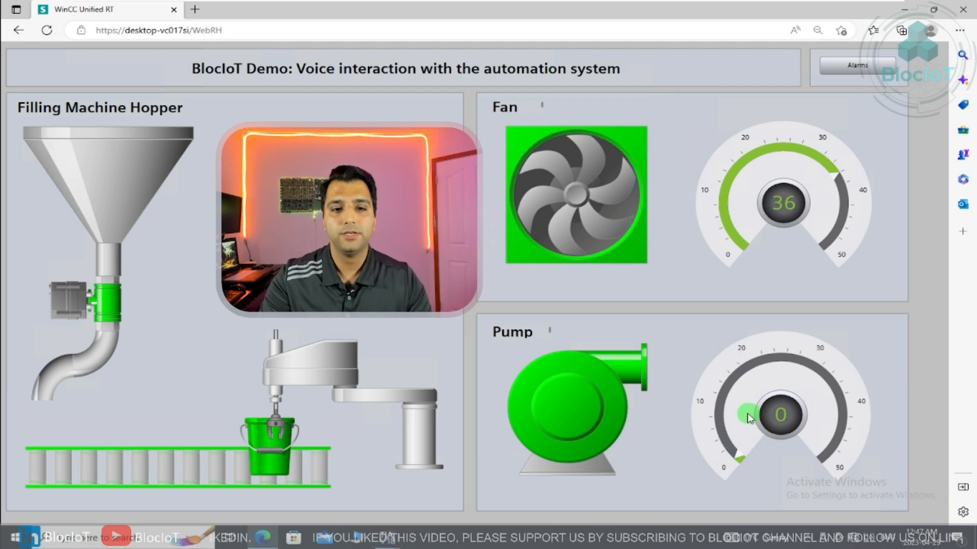
mouse_move(817, 419)
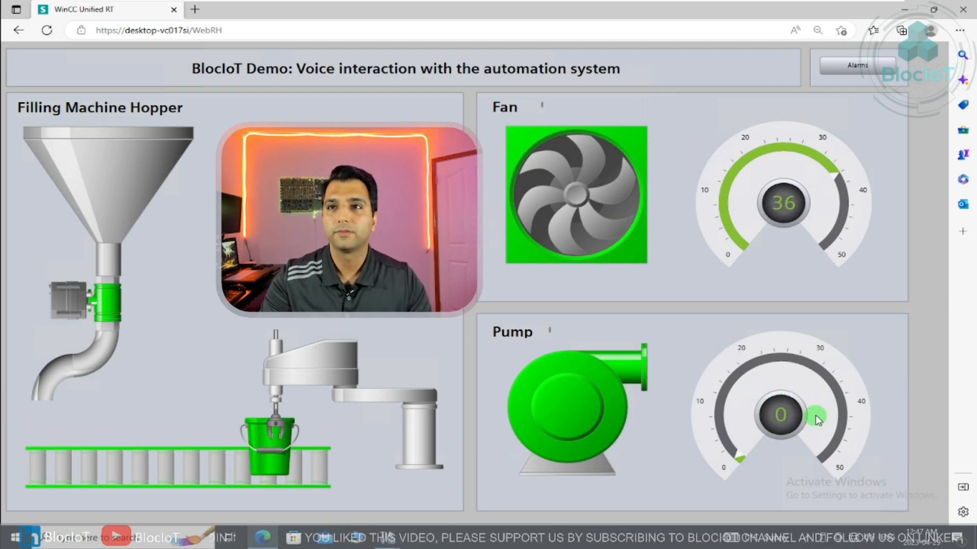
mouse_move(822, 422)
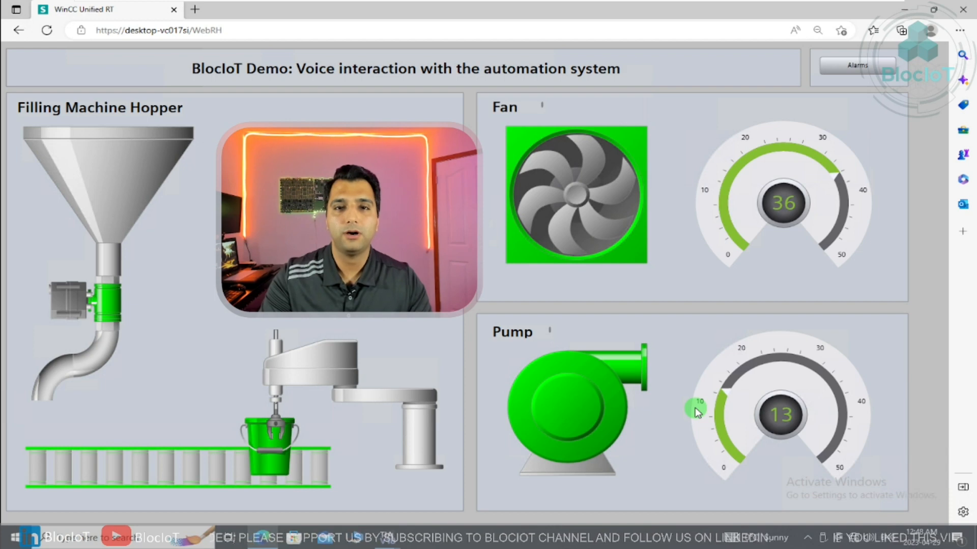
mouse_move(666, 385)
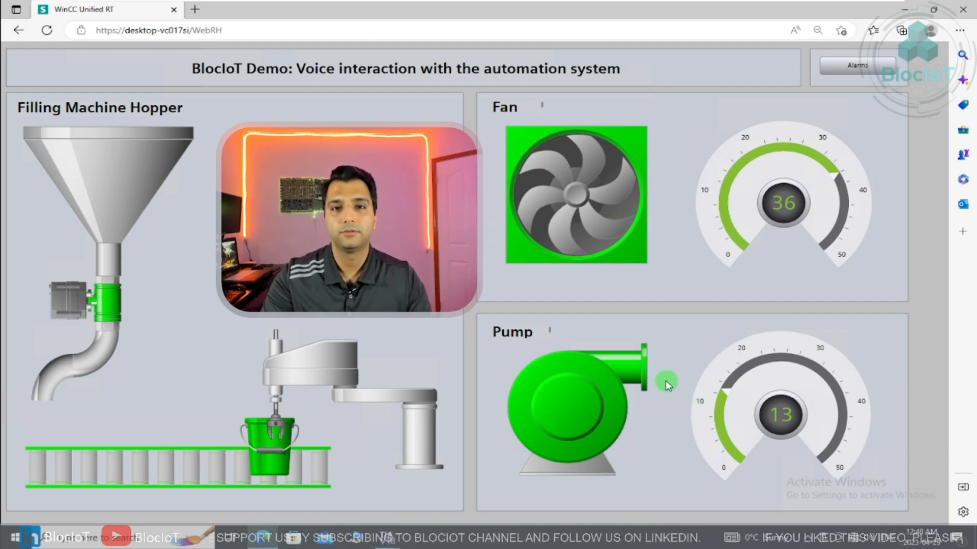
mouse_move(660, 382)
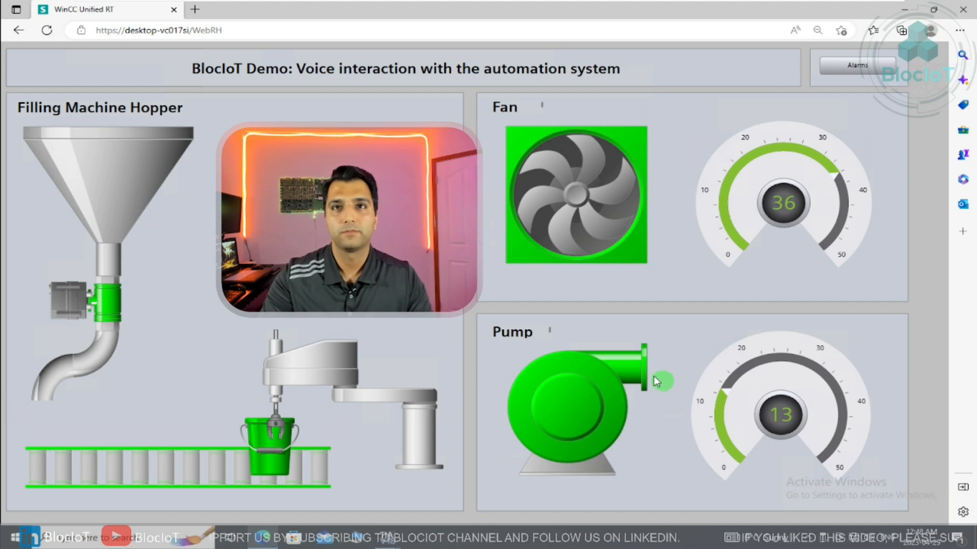
mouse_move(663, 272)
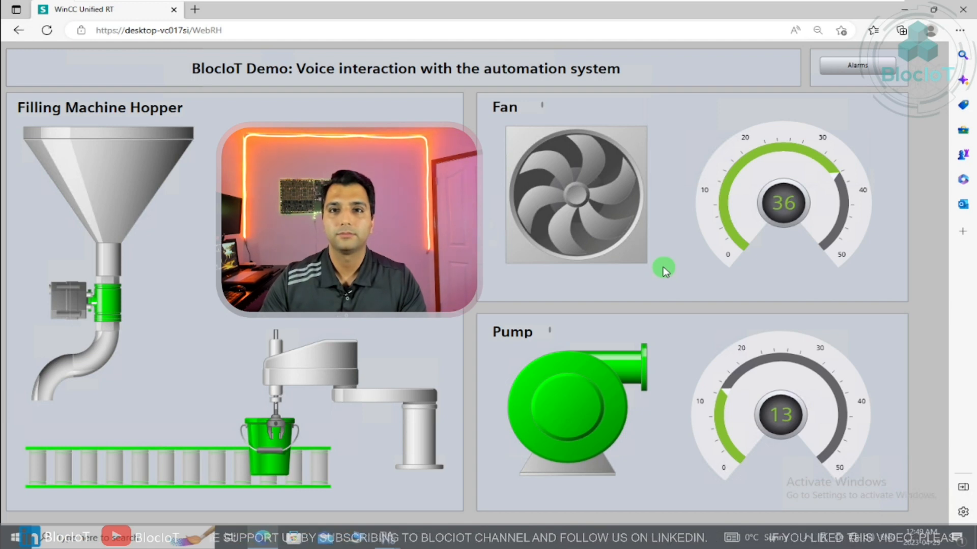
mouse_move(641, 222)
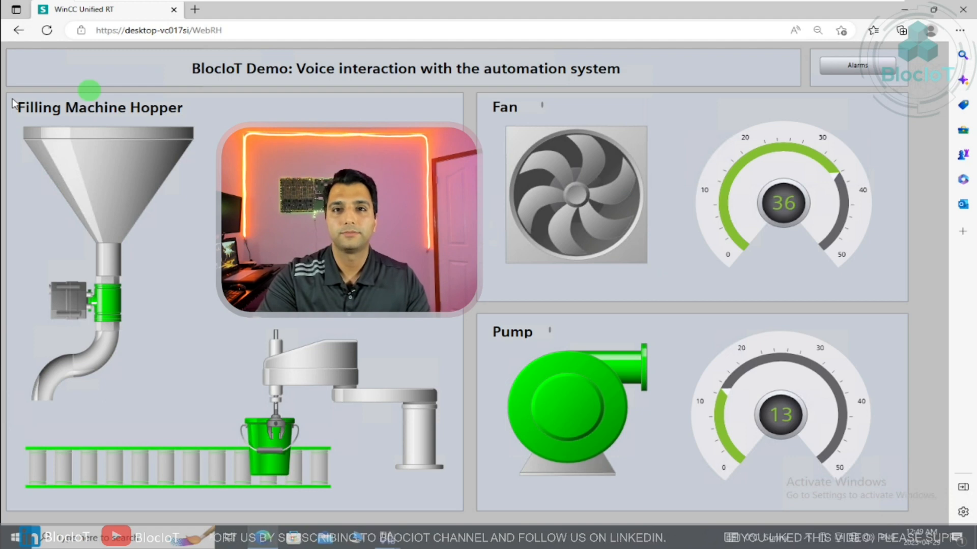
mouse_move(491, 354)
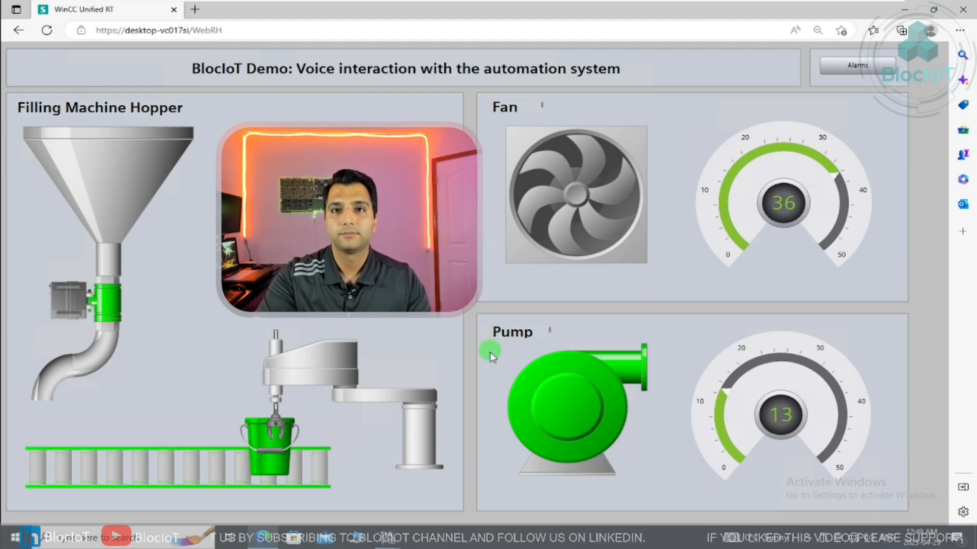
mouse_move(507, 383)
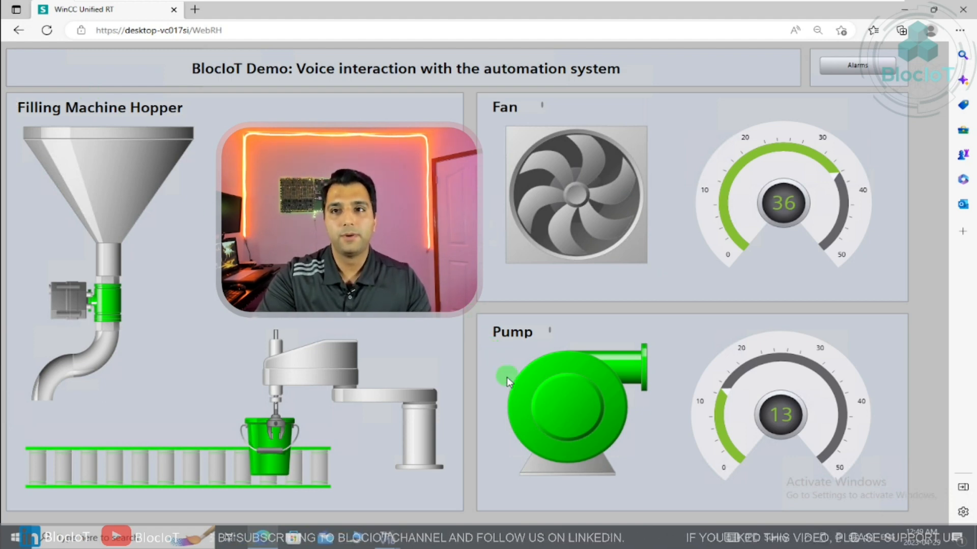
mouse_move(613, 392)
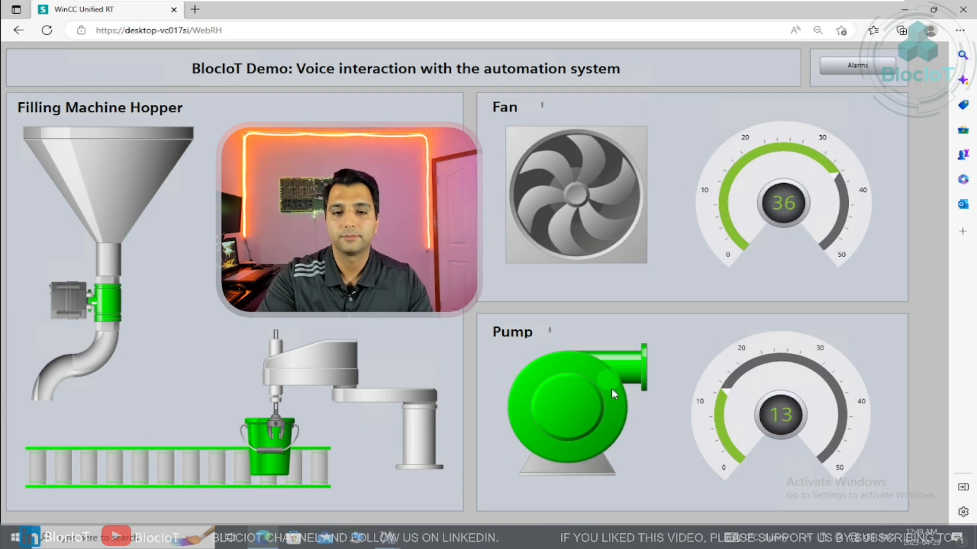
Step: Turn off the fan, then the pump, by voice until both symbols turn grey
left_click(566, 405)
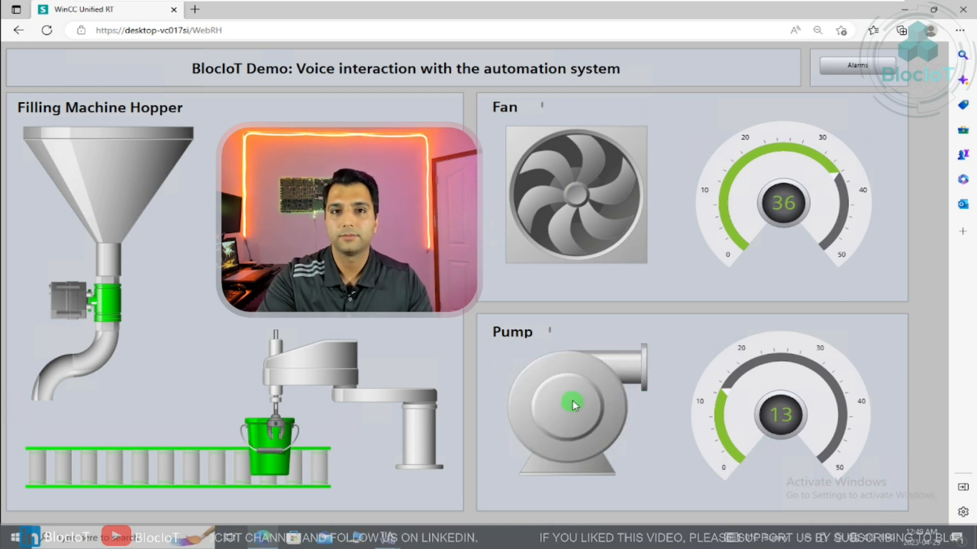
mouse_move(810, 271)
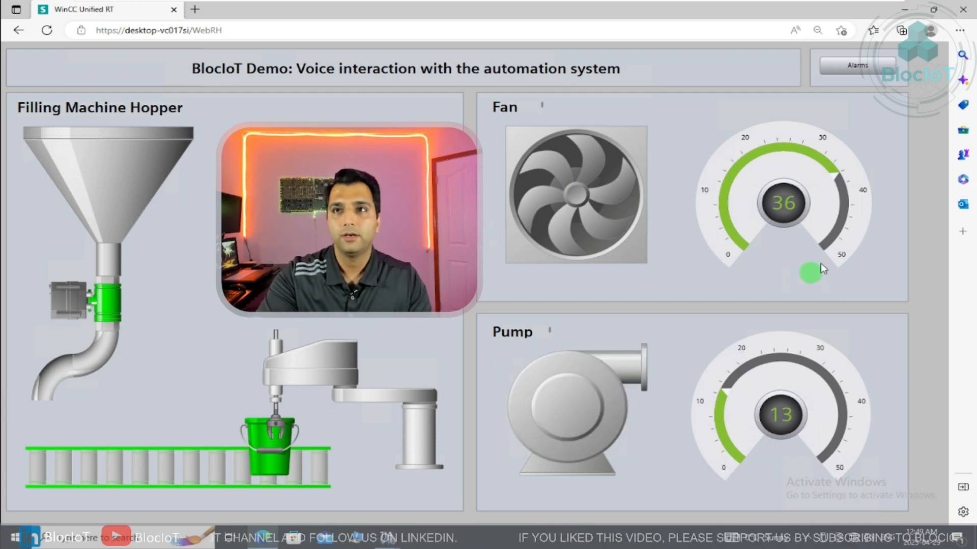
mouse_move(666, 317)
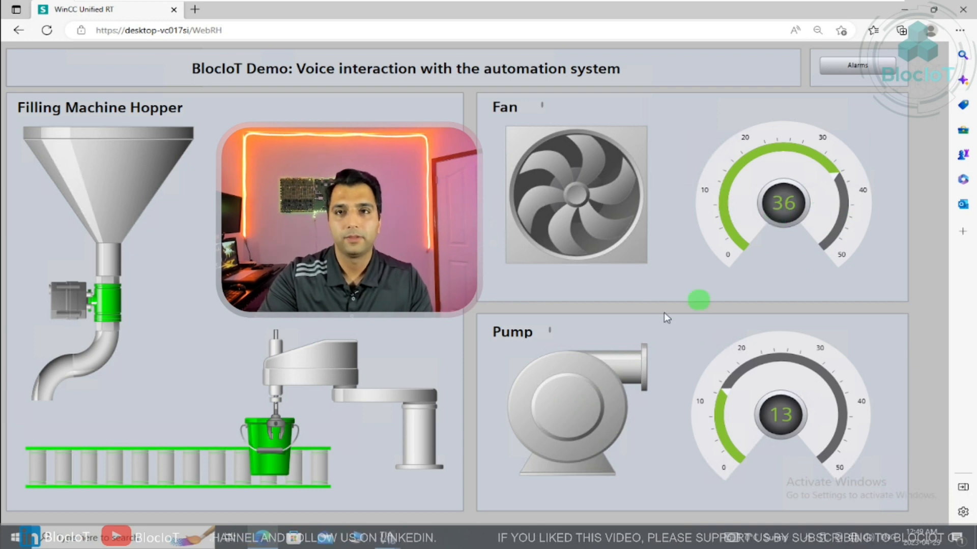
mouse_move(647, 329)
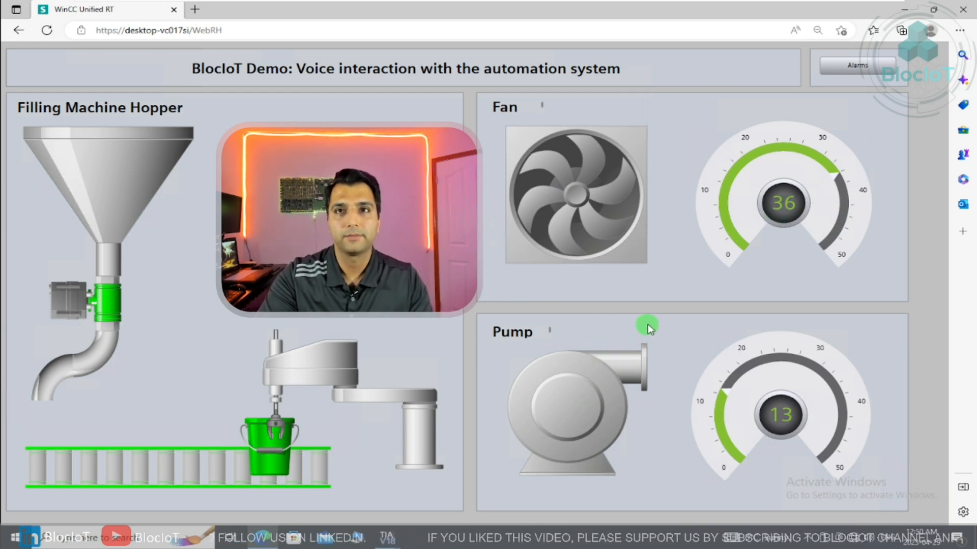
mouse_move(783, 257)
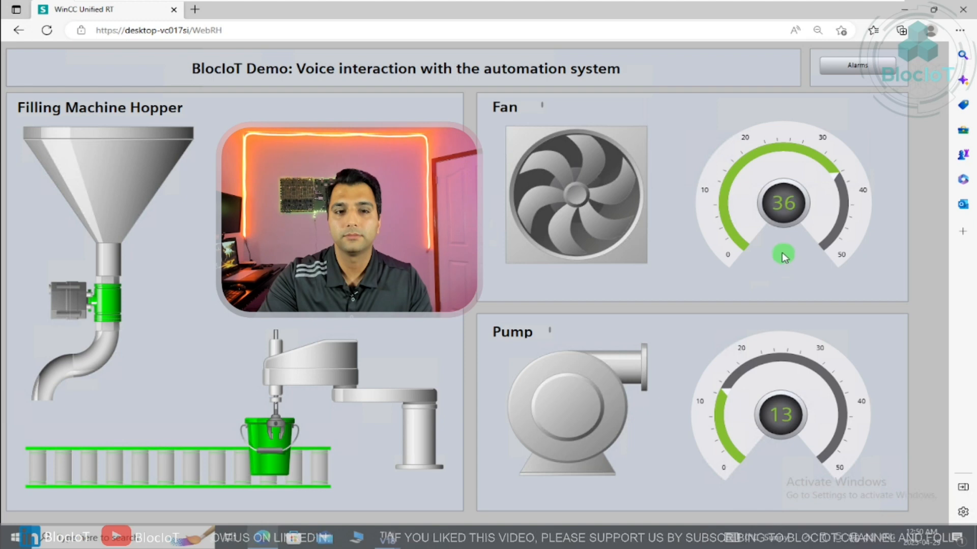
mouse_move(788, 256)
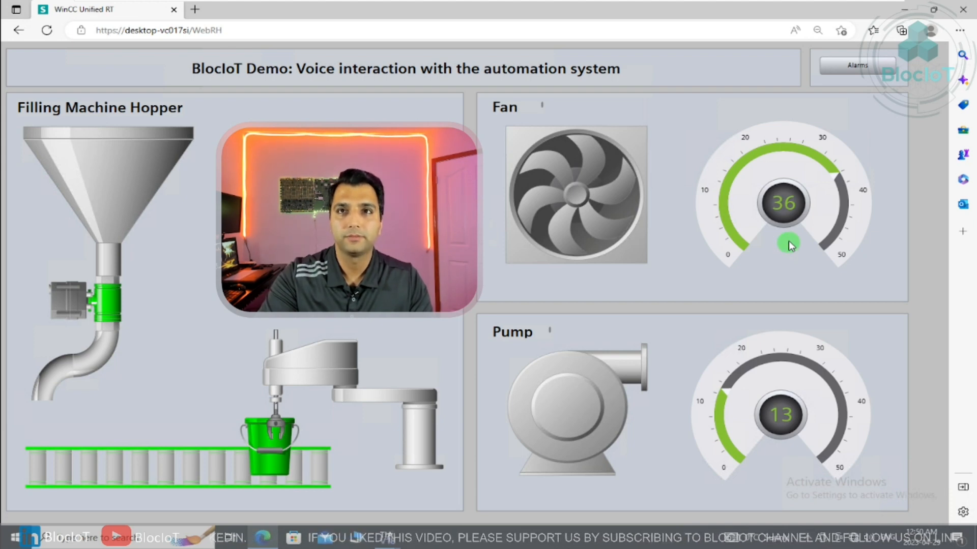
mouse_move(39, 284)
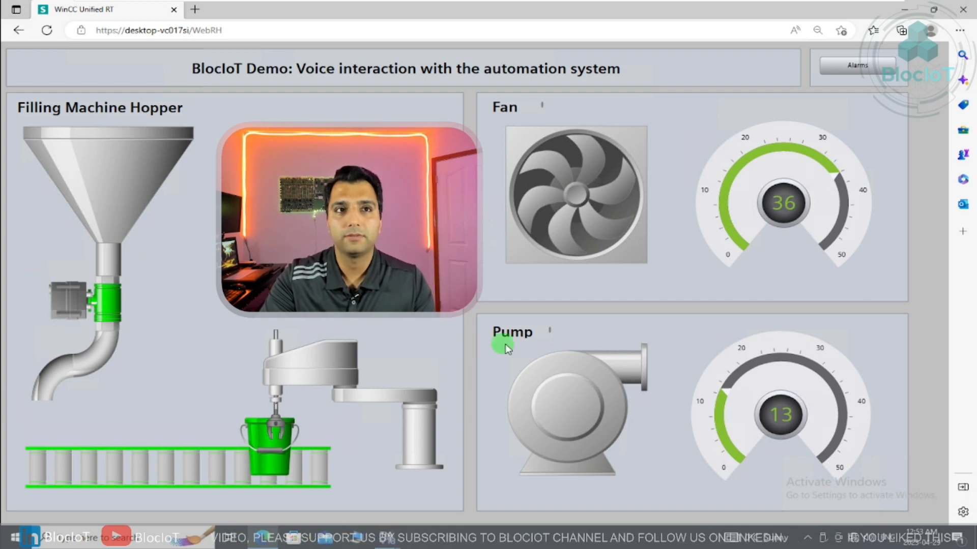
mouse_move(131, 305)
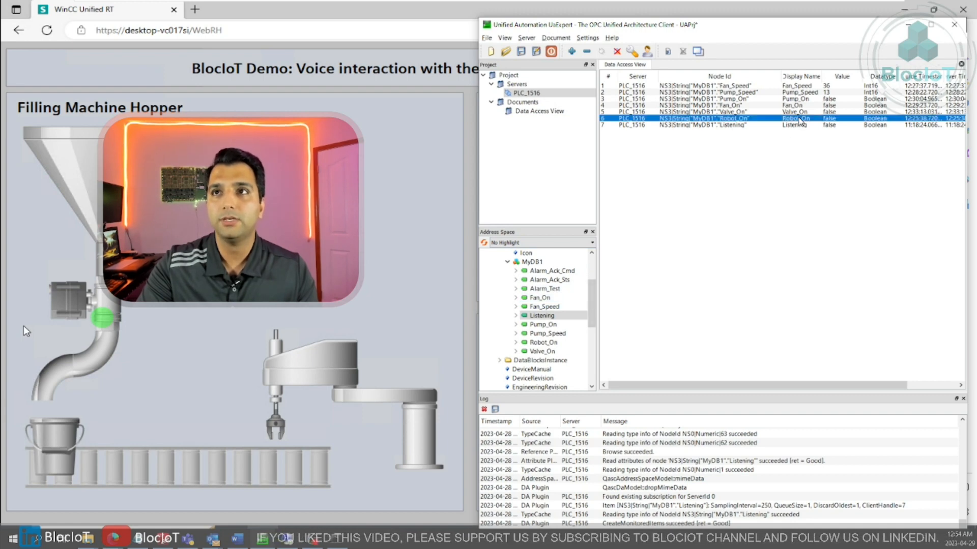
Step: Select the tag rows in UaExpert, including Valve_On, to confirm they read false
left_click(716, 93)
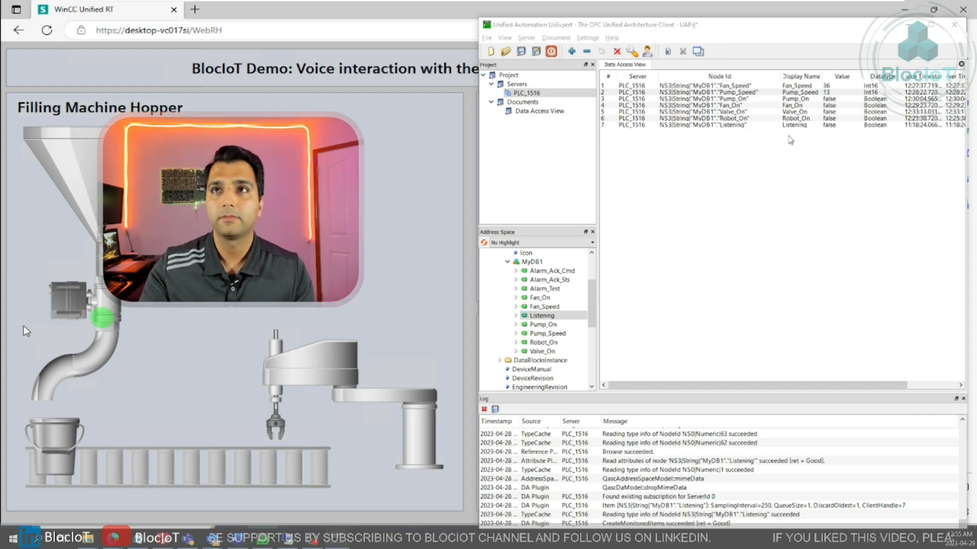
left_click(716, 111)
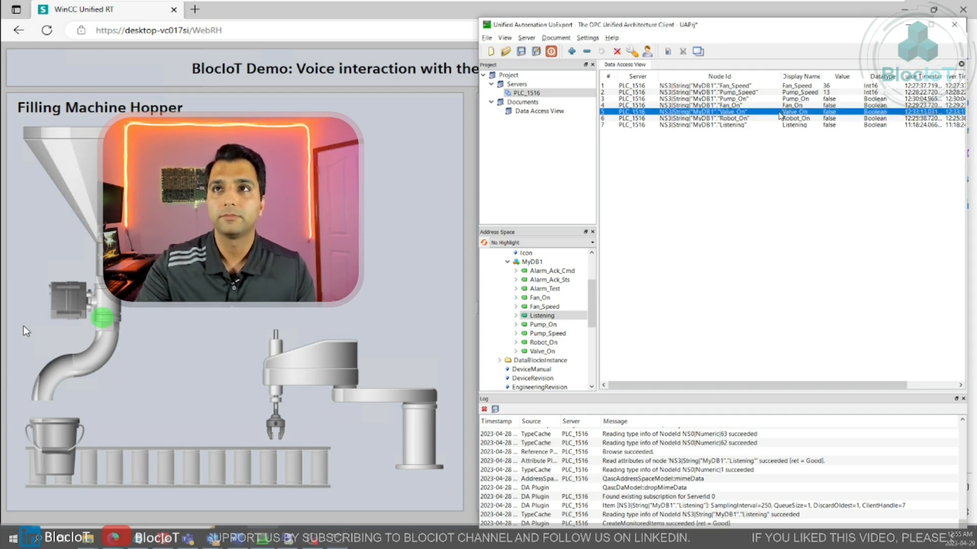